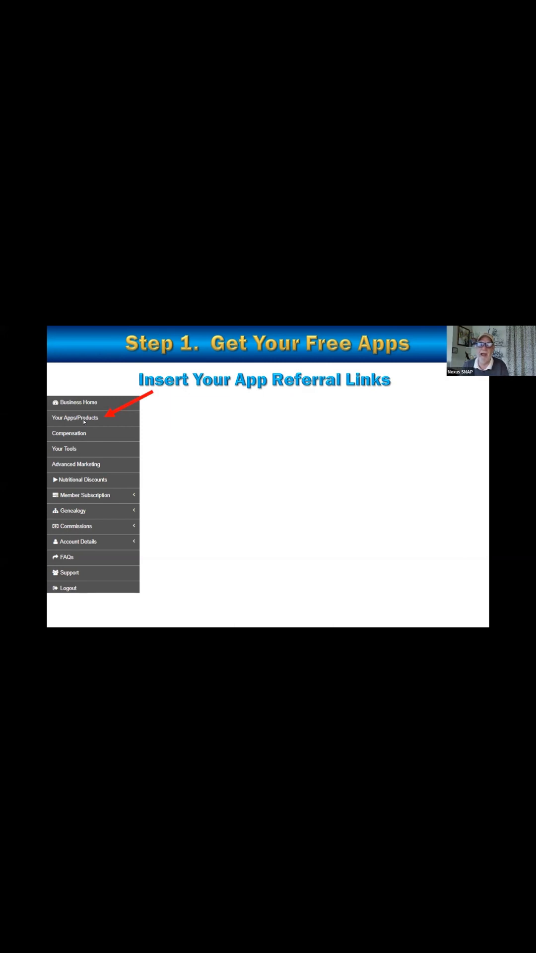
Advance the slideshow to the Free Bonus Apps page listing Rakuten, Upside and Fetch
{"action": "left_click", "coordinate": [75, 418]}
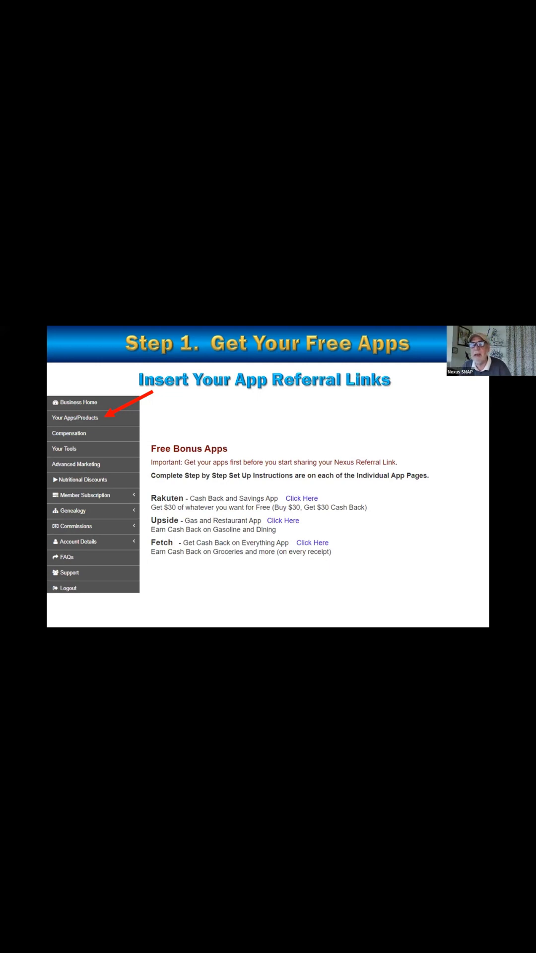
{"action": "mouse_move", "coordinate": [126, 497]}
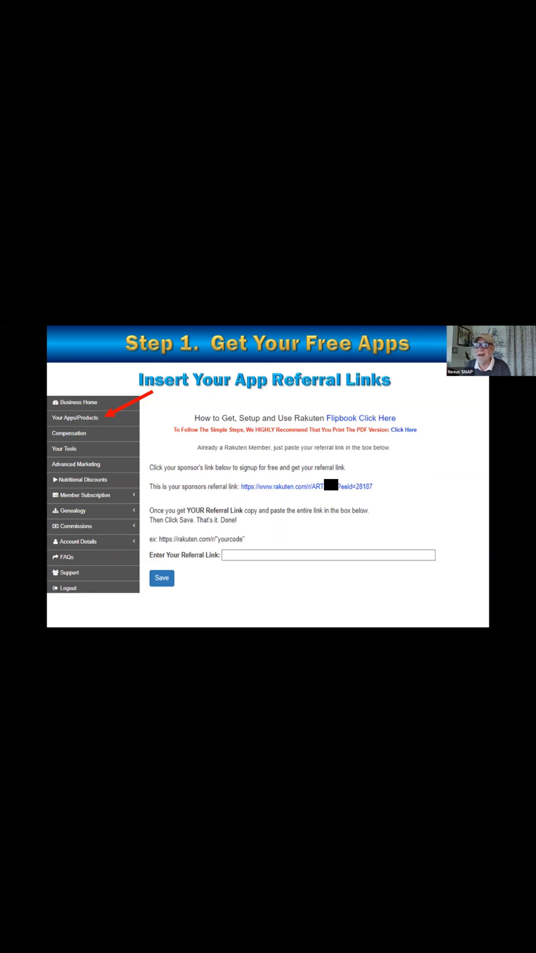
{"action": "mouse_move", "coordinate": [173, 442]}
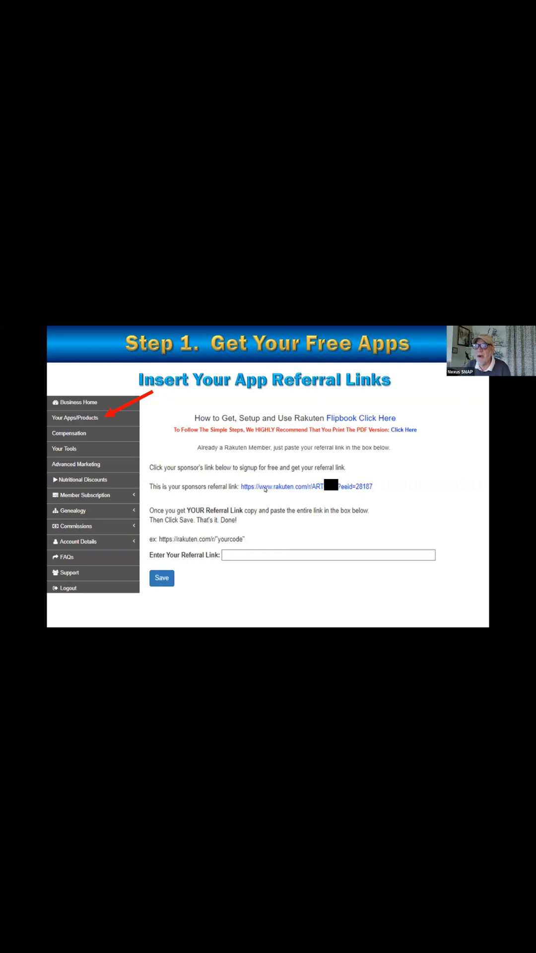
{"action": "mouse_move", "coordinate": [264, 489]}
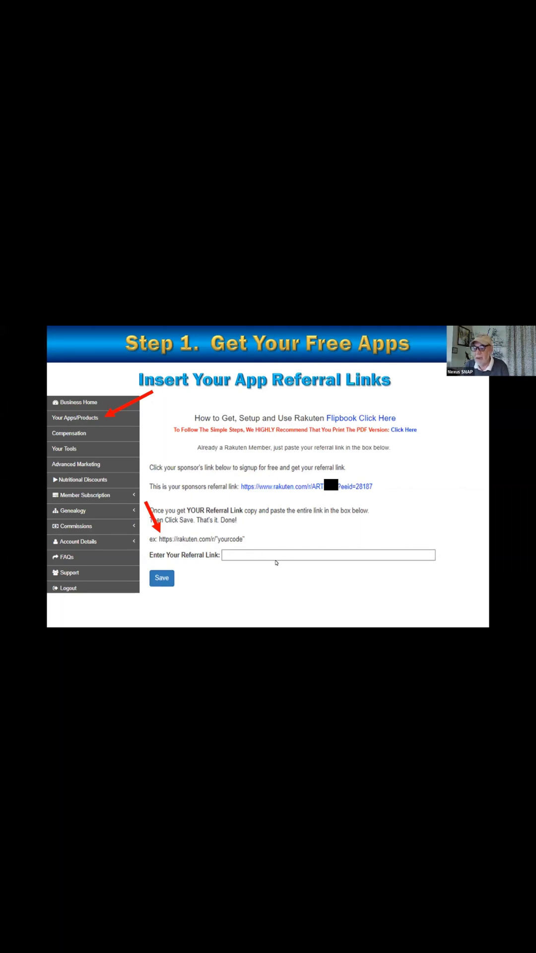
{"action": "mouse_move", "coordinate": [194, 555]}
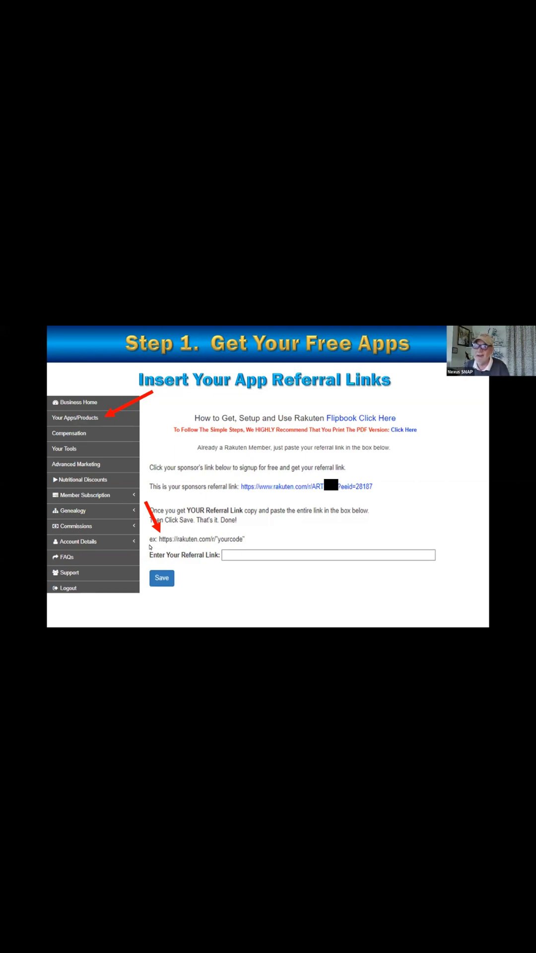
{"action": "mouse_move", "coordinate": [281, 401]}
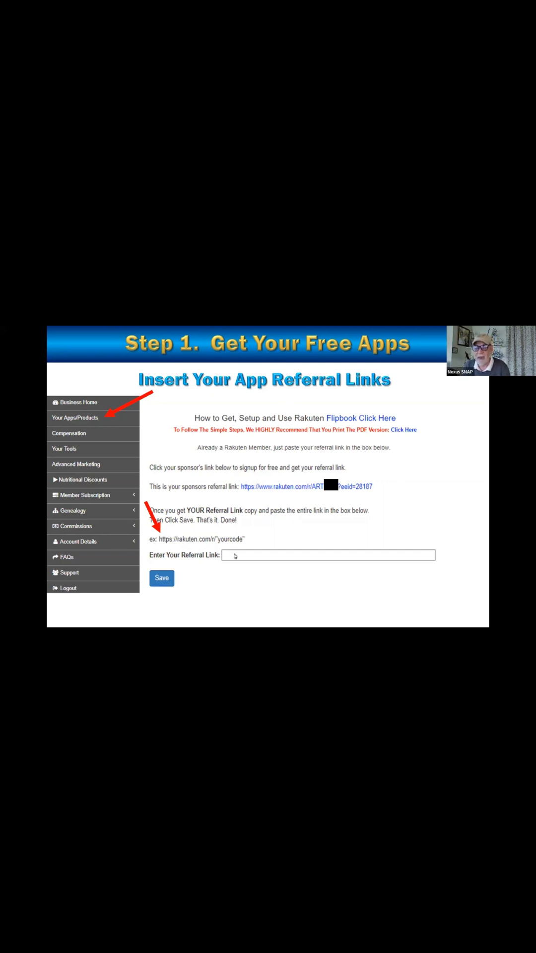
{"action": "mouse_move", "coordinate": [161, 548]}
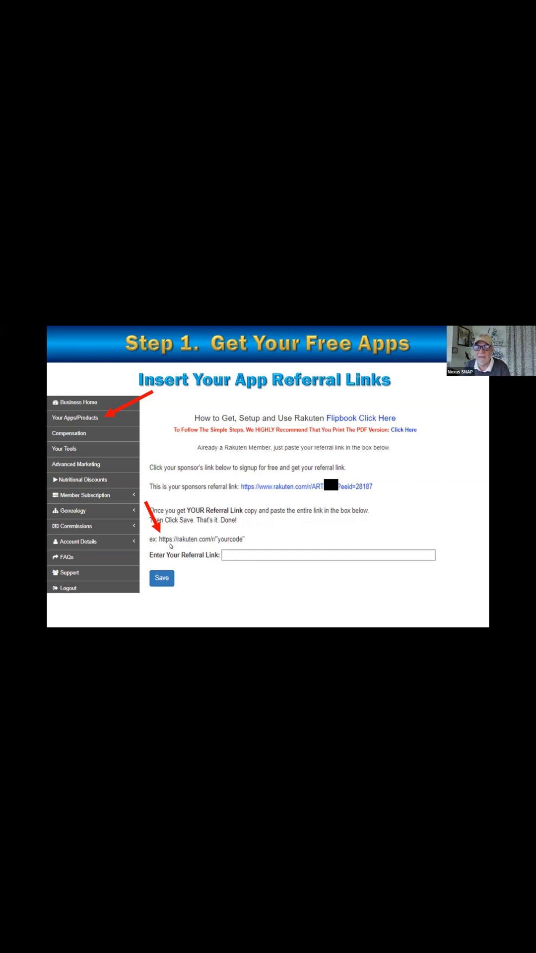
{"action": "mouse_move", "coordinate": [186, 545]}
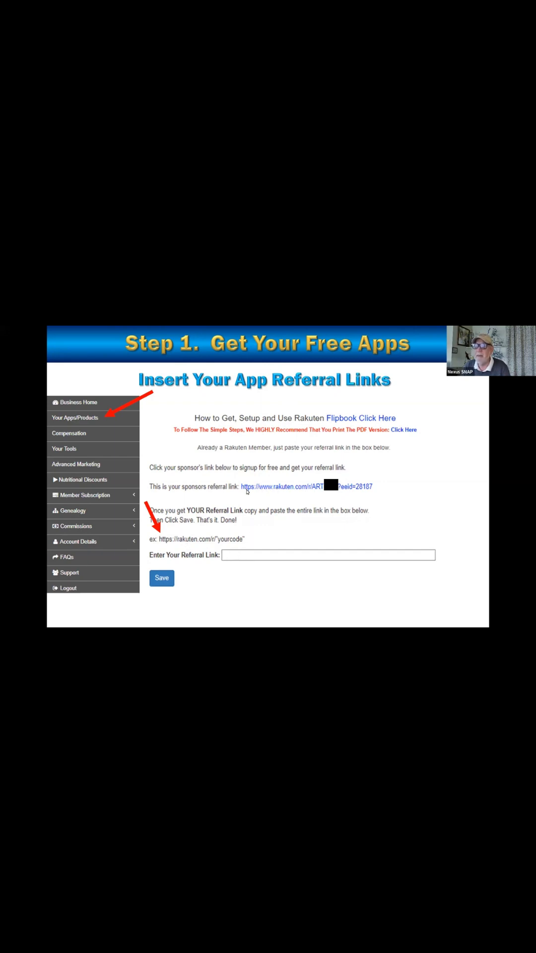
{"action": "mouse_move", "coordinate": [269, 492]}
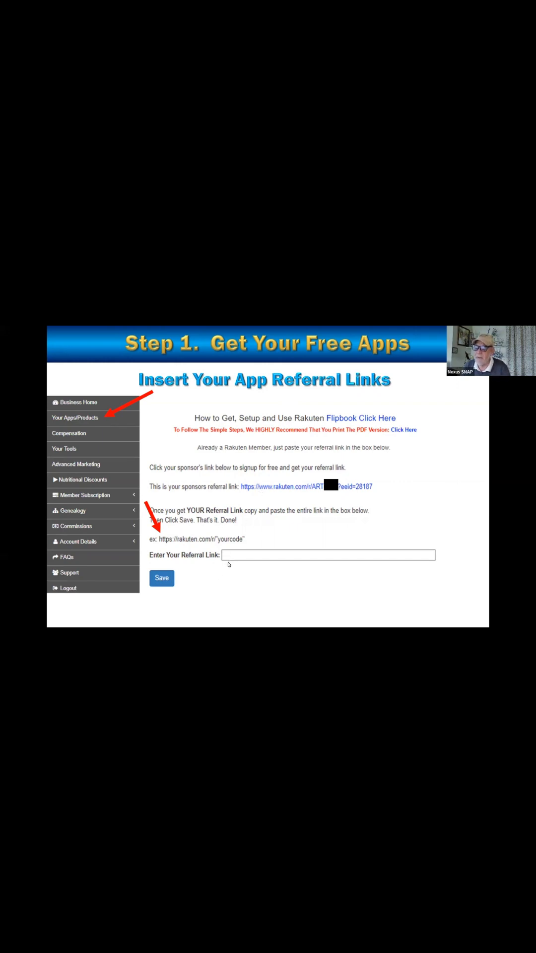
{"action": "mouse_move", "coordinate": [243, 561]}
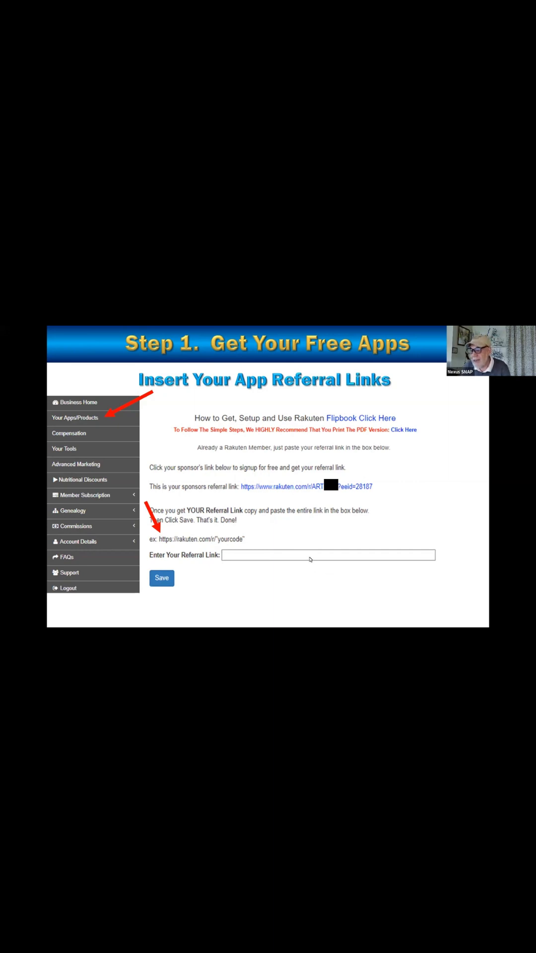
{"action": "mouse_move", "coordinate": [375, 505]}
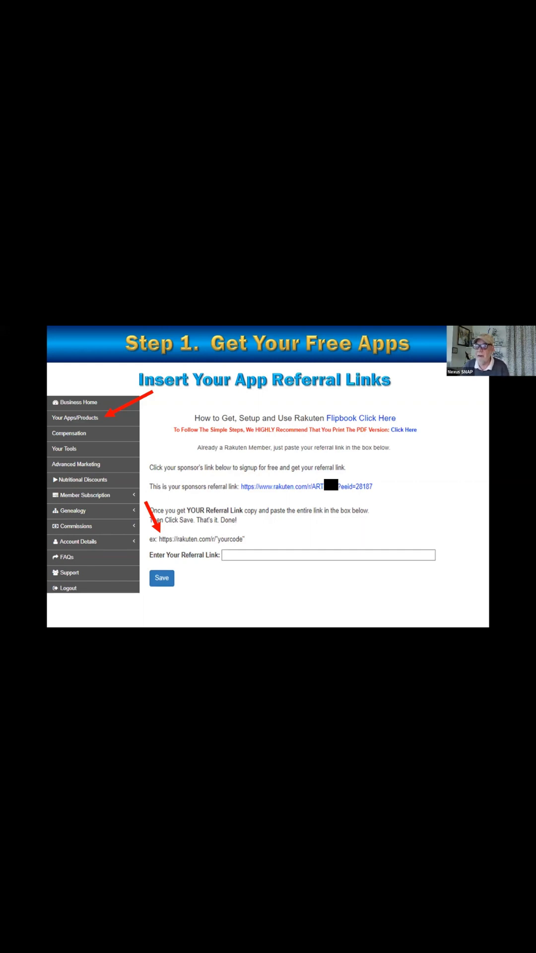
{"action": "mouse_move", "coordinate": [345, 470]}
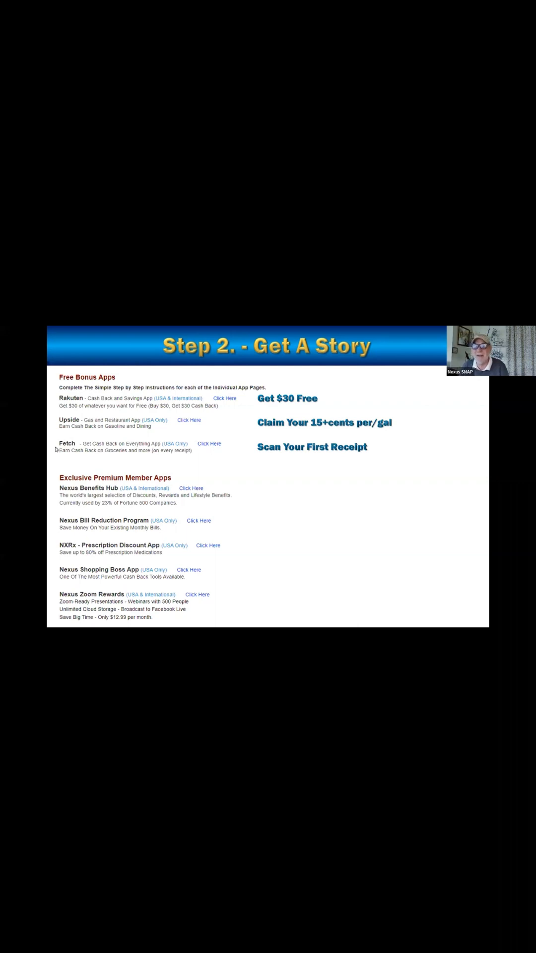
{"action": "mouse_move", "coordinate": [238, 453]}
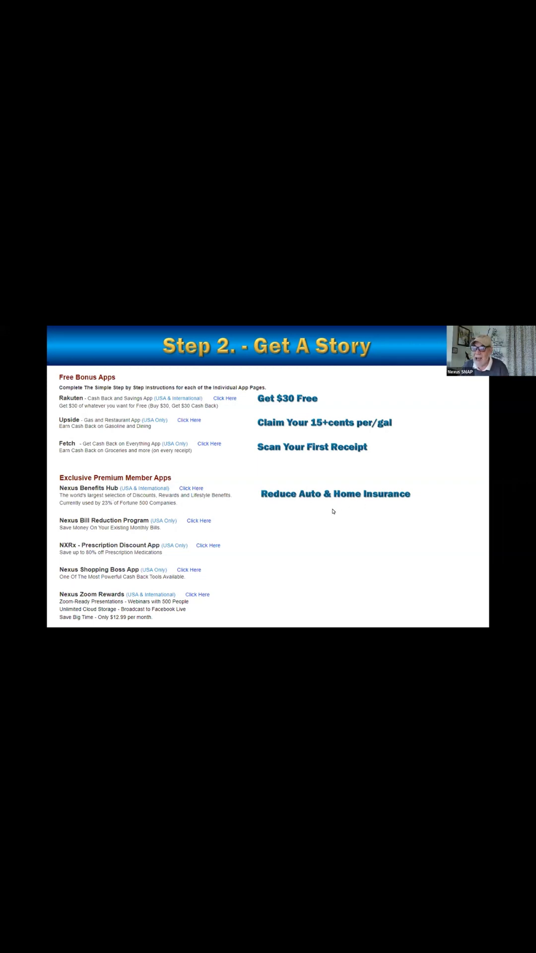
{"action": "mouse_move", "coordinate": [286, 503]}
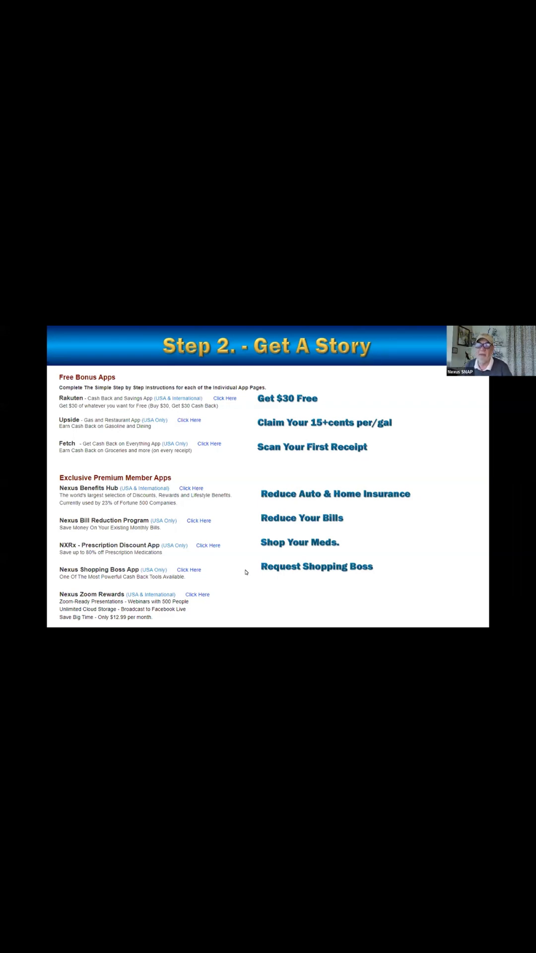
{"action": "mouse_move", "coordinate": [237, 571]}
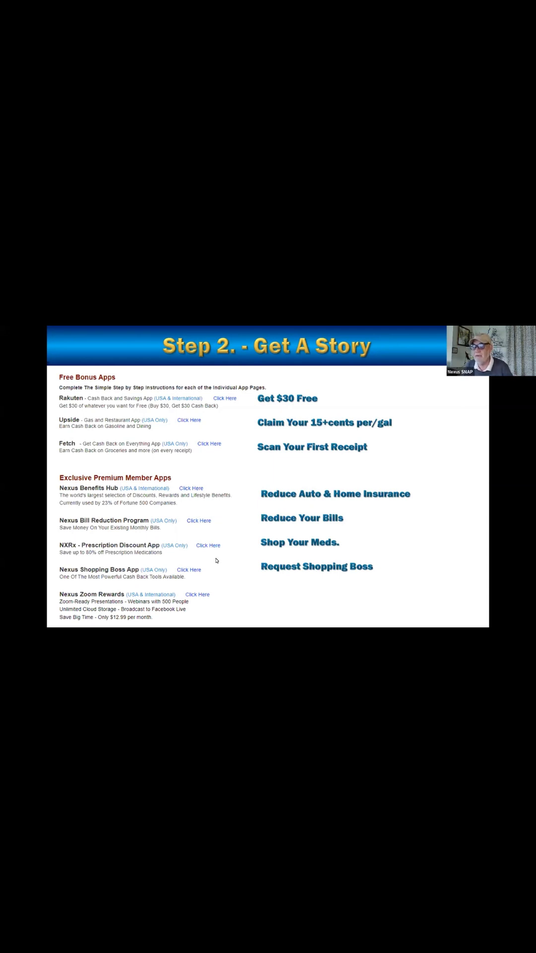
{"action": "mouse_move", "coordinate": [198, 600]}
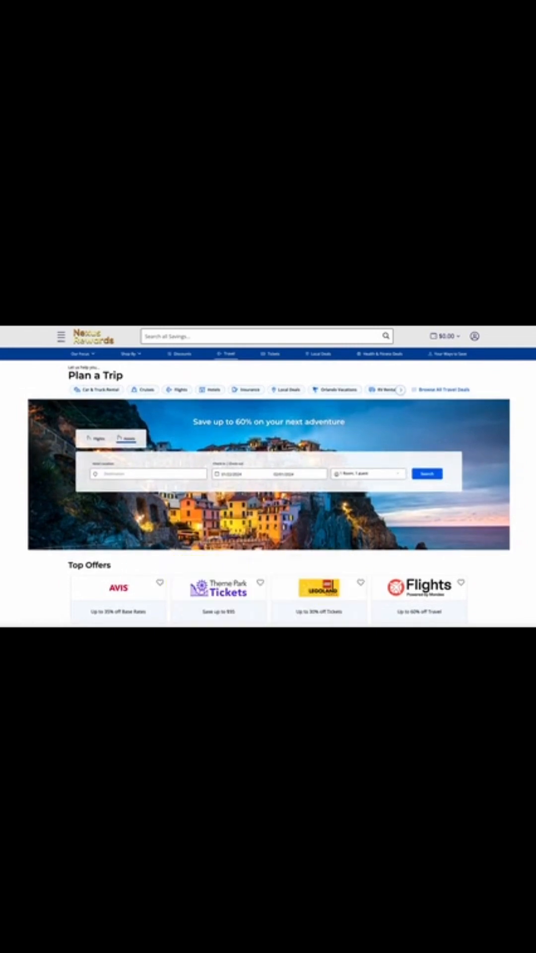
Switch from the travel page to Your Discount Marketplace showing Health & Fitness deals
{"action": "left_click", "coordinate": [181, 354]}
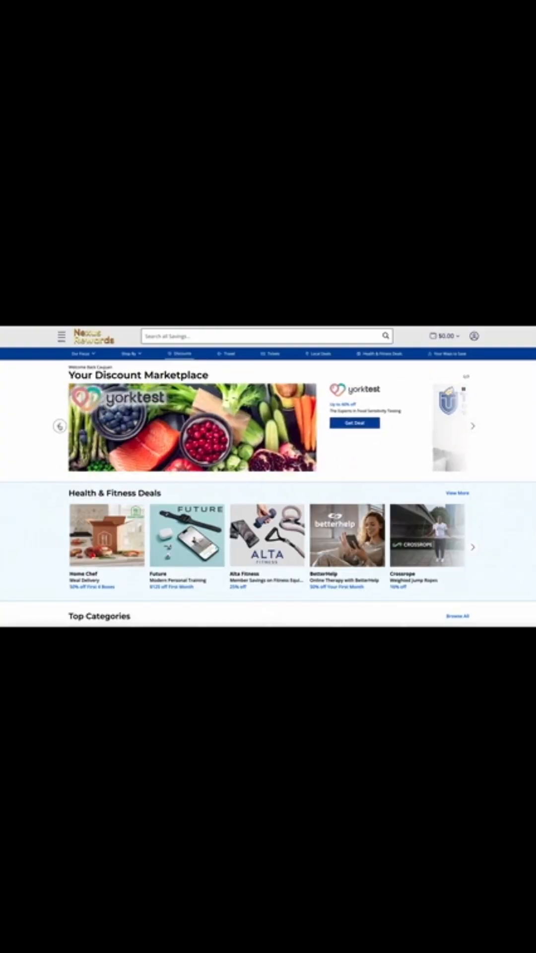